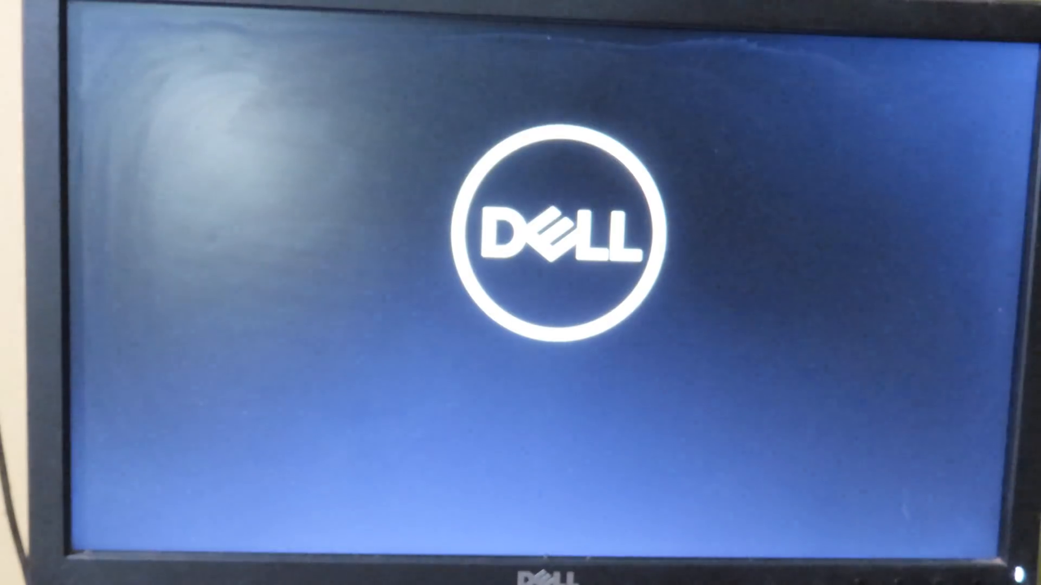
# Bring up the Dell one-time boot menu with F12 and choose the ubuntu UEFI entry.
pyautogui.press('F12')
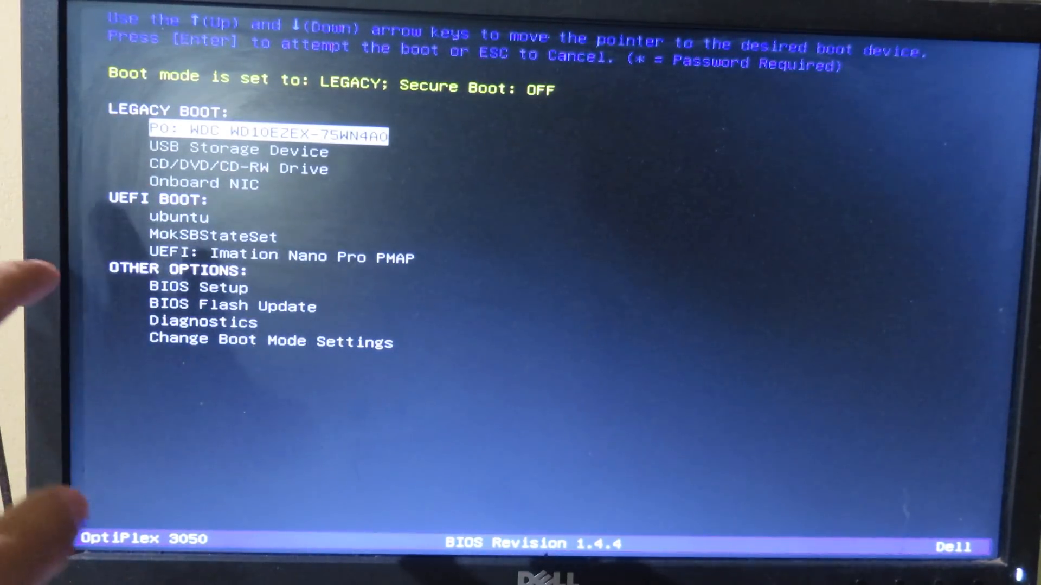
pyautogui.press('Down')
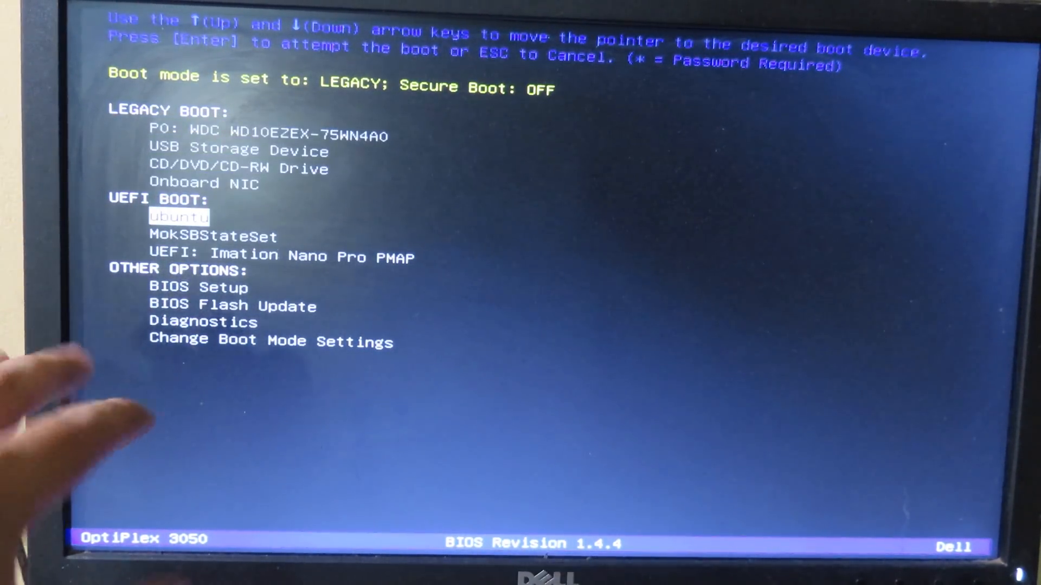
pyautogui.press('Down')
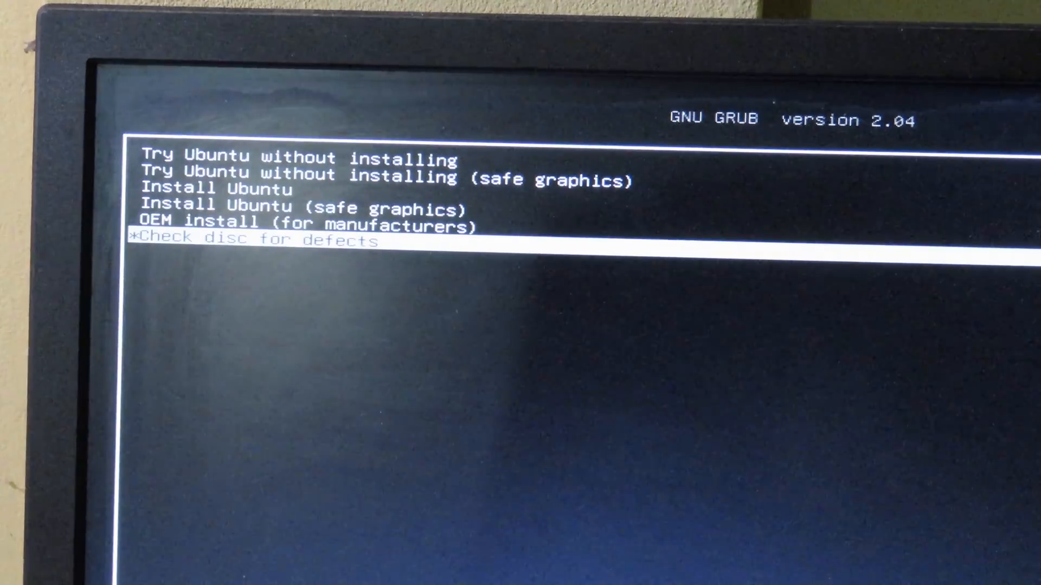
# Select 'Try Ubuntu without installing' in GRUB to start the live session.
pyautogui.press('Up')
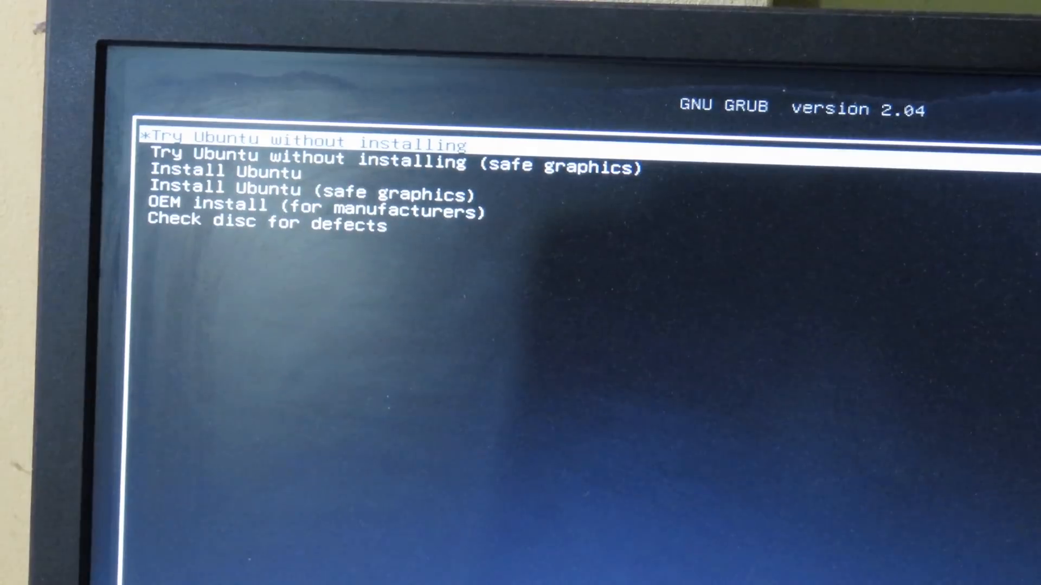
pyautogui.press('Return')
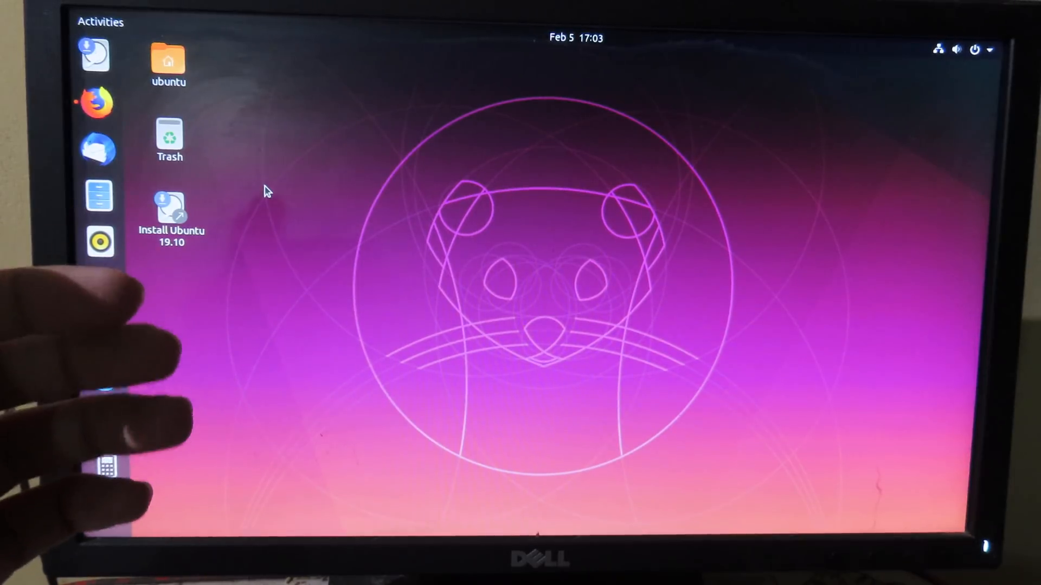
pyautogui.moveTo(98, 103)
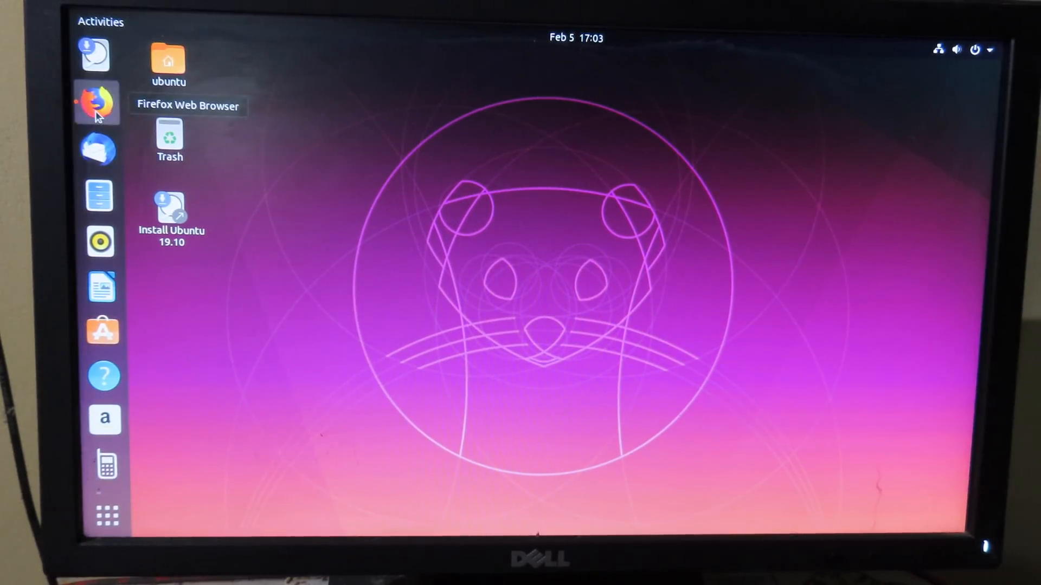
# Launch Firefox and review the 'Getting started on Linux' APT repo instructions.
pyautogui.click(97, 103)
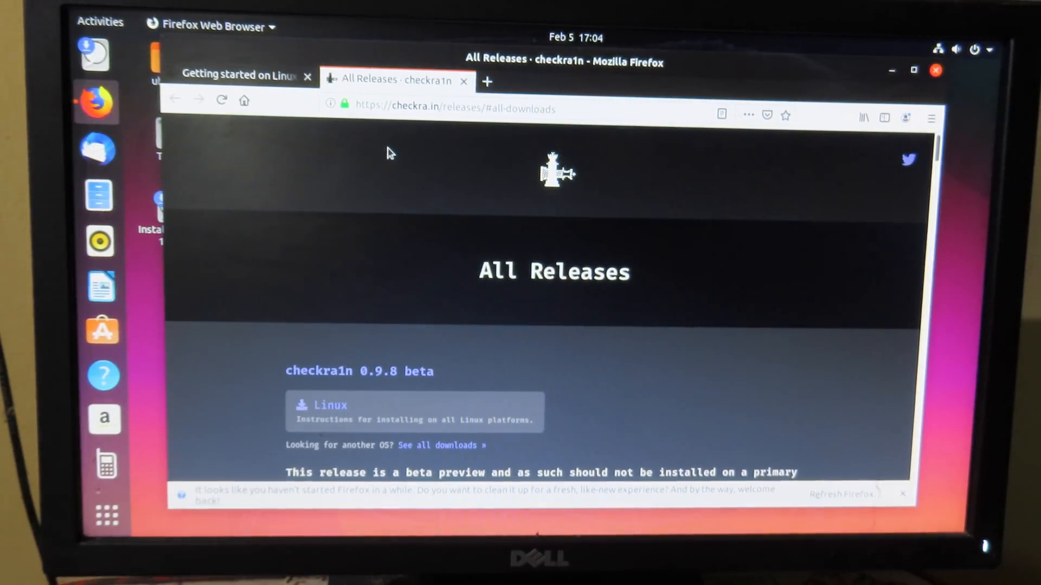
pyautogui.click(236, 75)
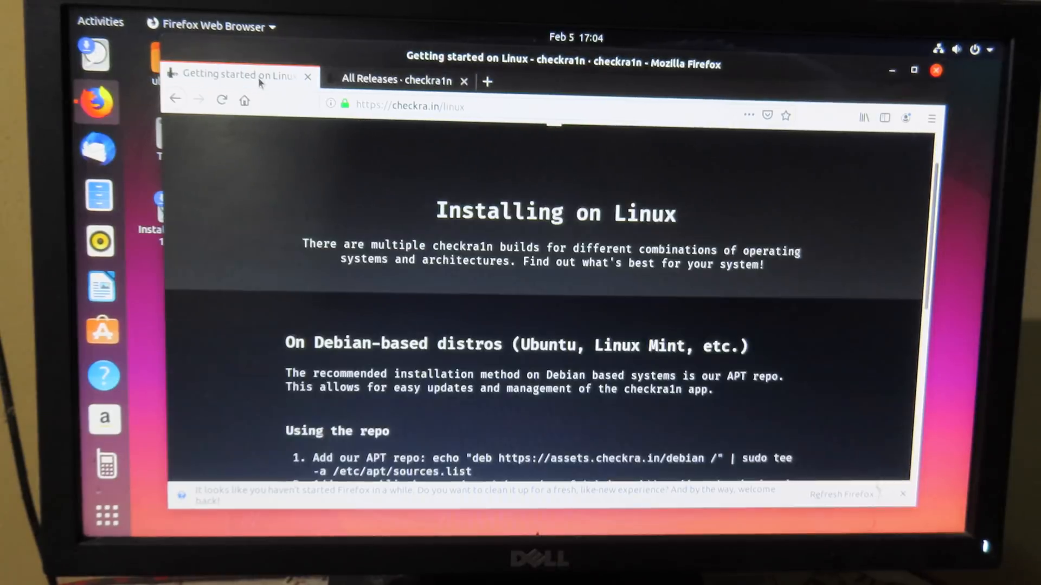
pyautogui.scroll(-3)
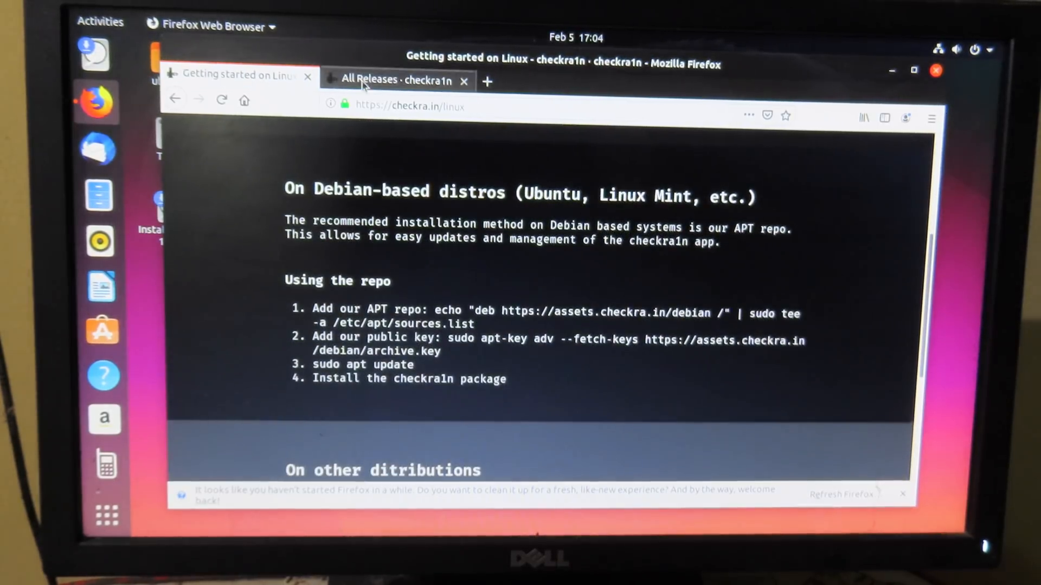
# Return to All Releases and scroll to the Linux CLI downloads, then launch Files.
pyautogui.click(392, 80)
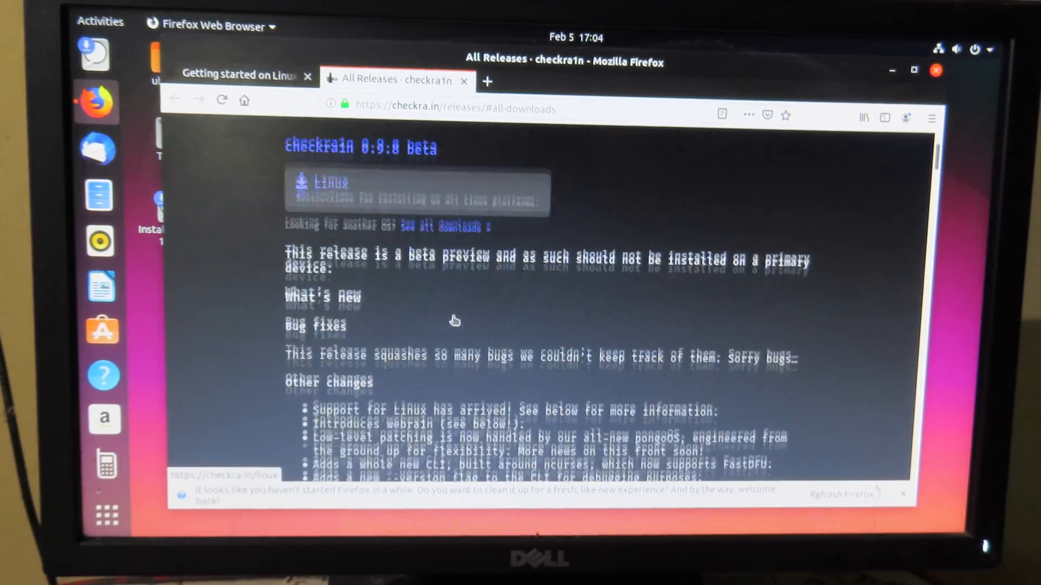
pyautogui.scroll(-3)
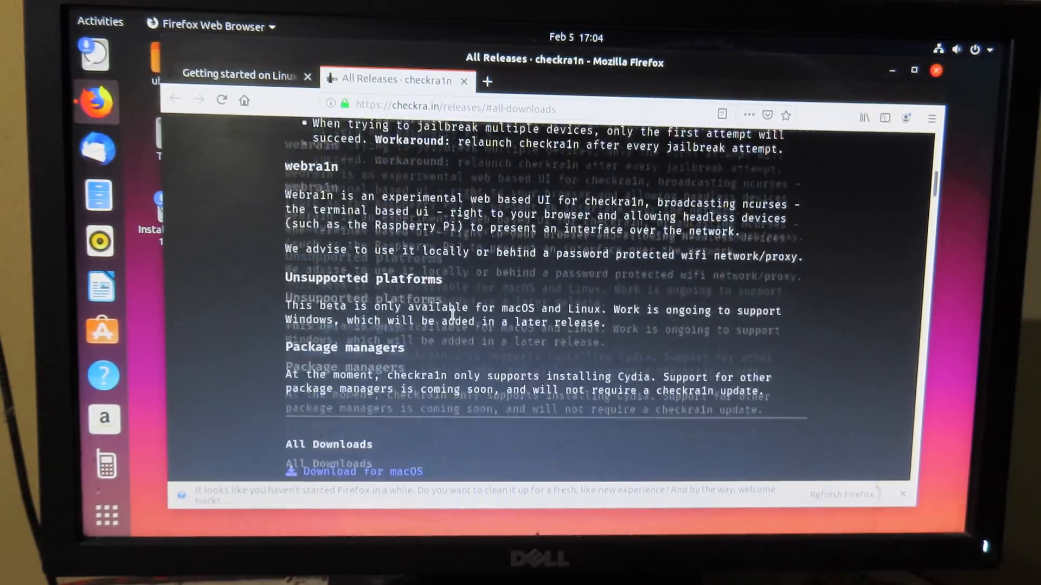
pyautogui.scroll(-3)
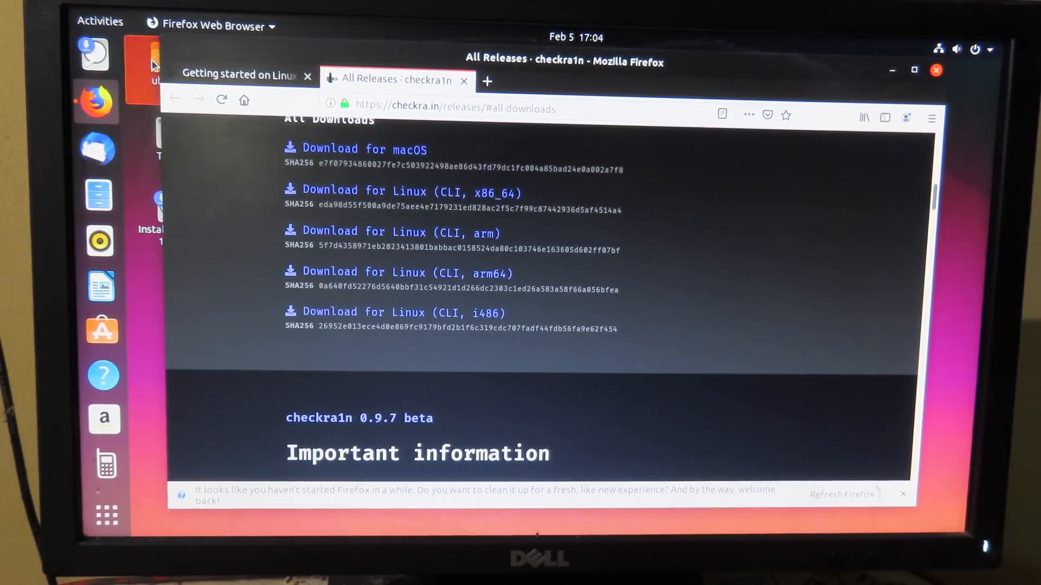
pyautogui.click(100, 194)
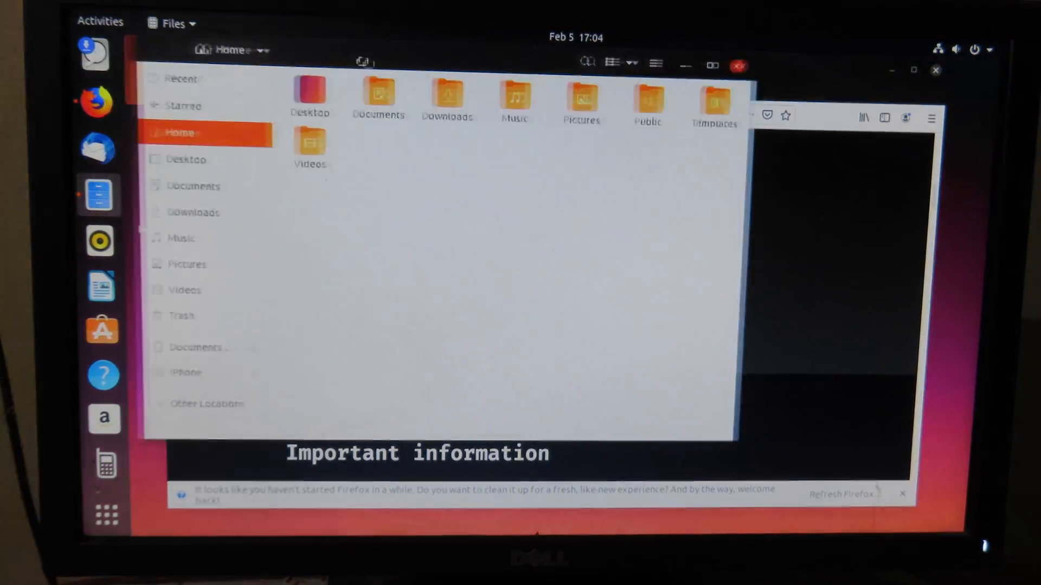
# Move checkra1n from Downloads to the Desktop via Move to…, then close Files.
pyautogui.click(193, 212)
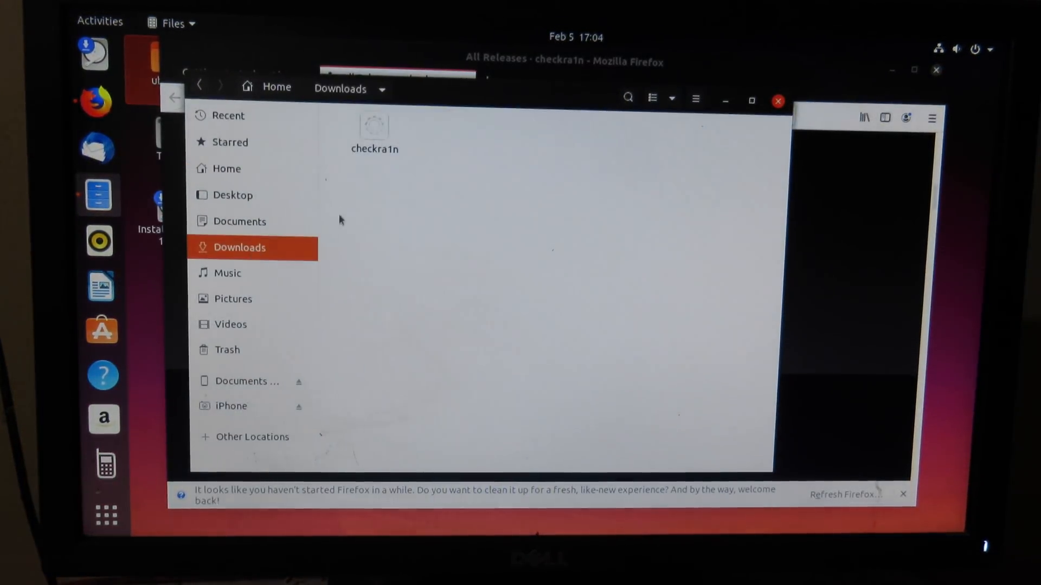
pyautogui.rightClick(374, 126)
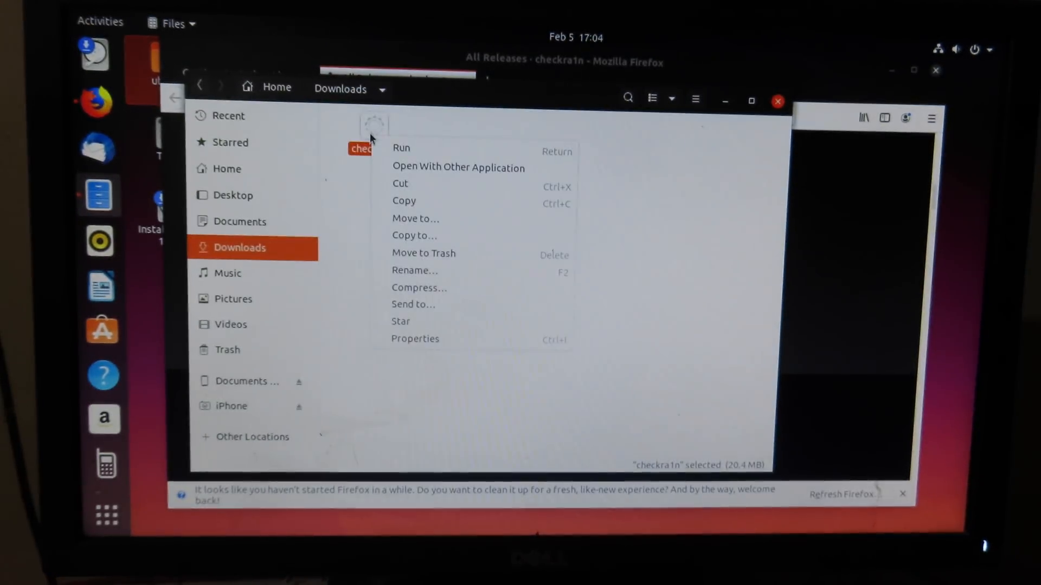
pyautogui.click(415, 218)
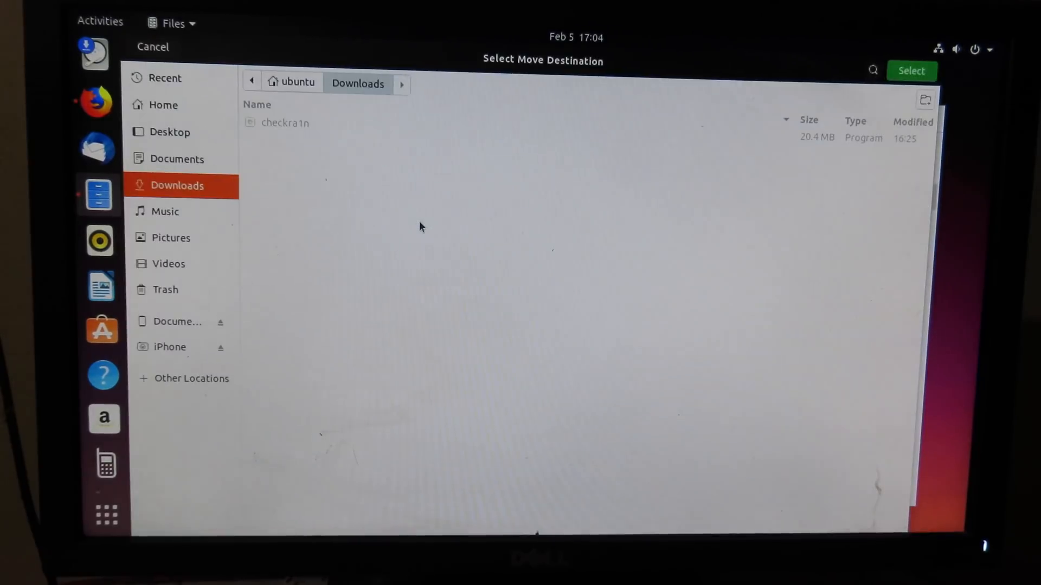
pyautogui.click(170, 132)
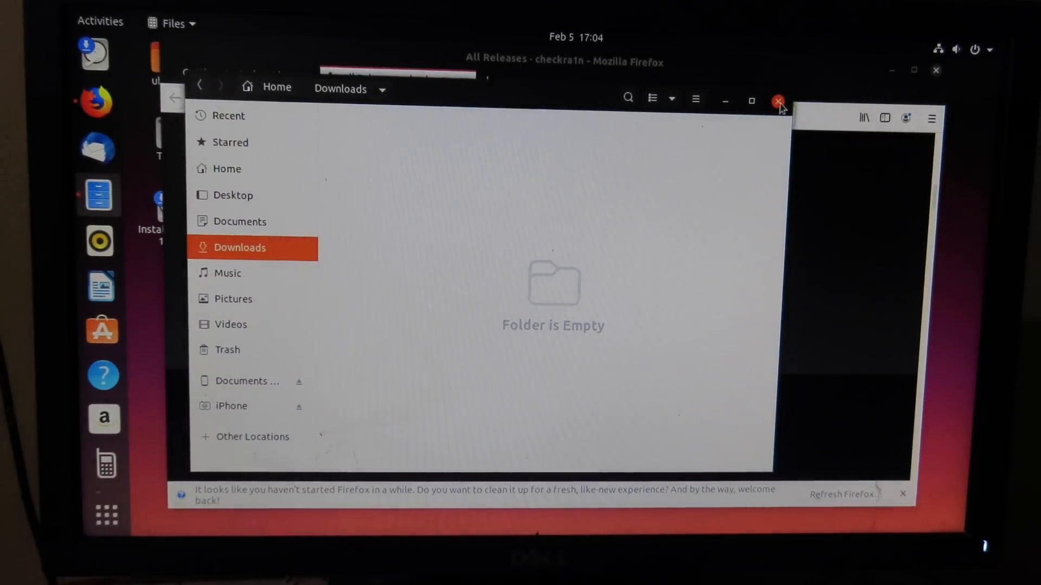
pyautogui.click(779, 102)
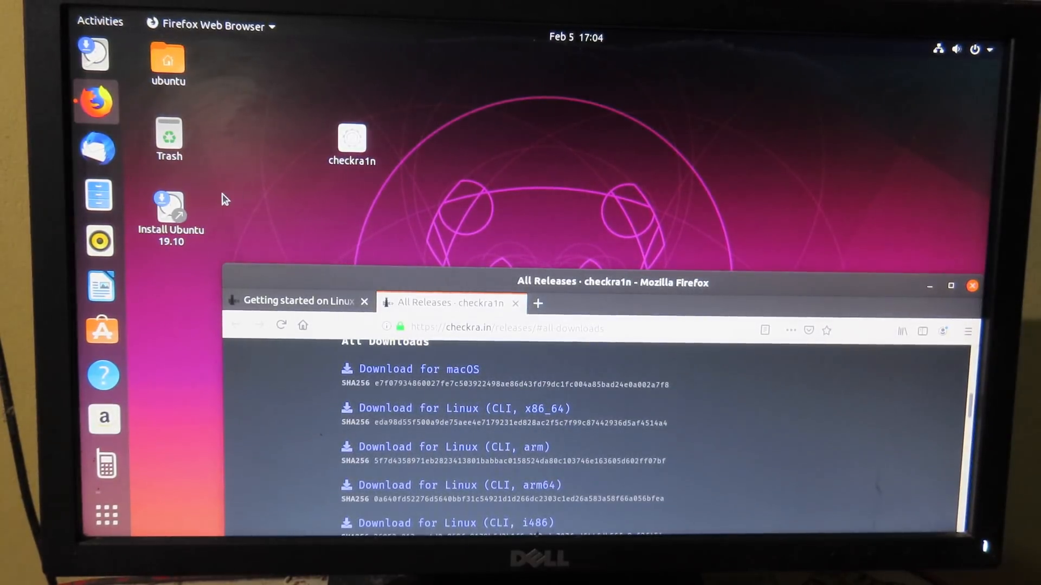
# Launch Terminal from Activities search and run the echo command adding the checkra1n repo.
pyautogui.click(106, 514)
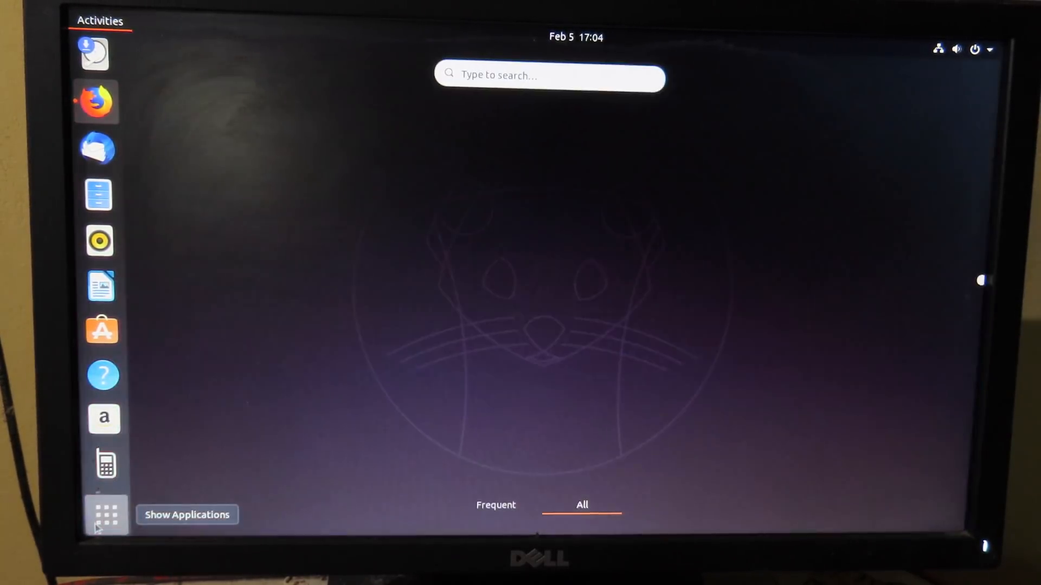
pyautogui.write('ter')
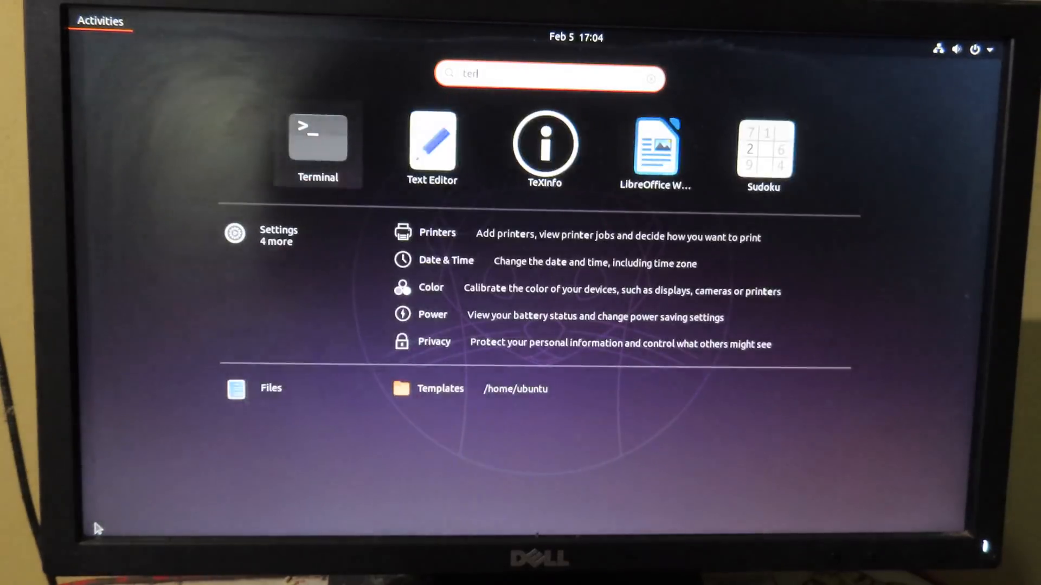
pyautogui.click(318, 140)
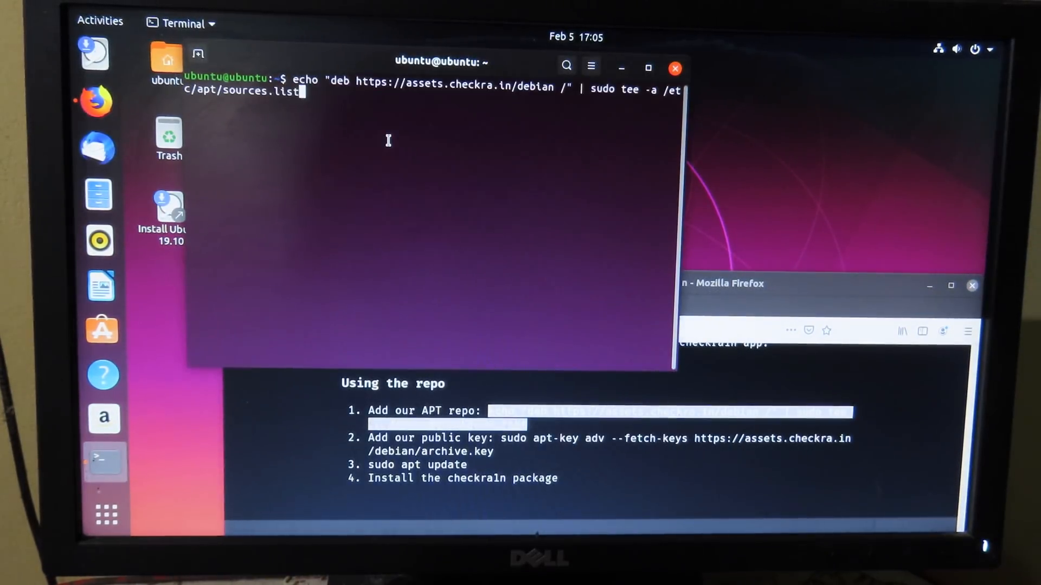
pyautogui.press('Return')
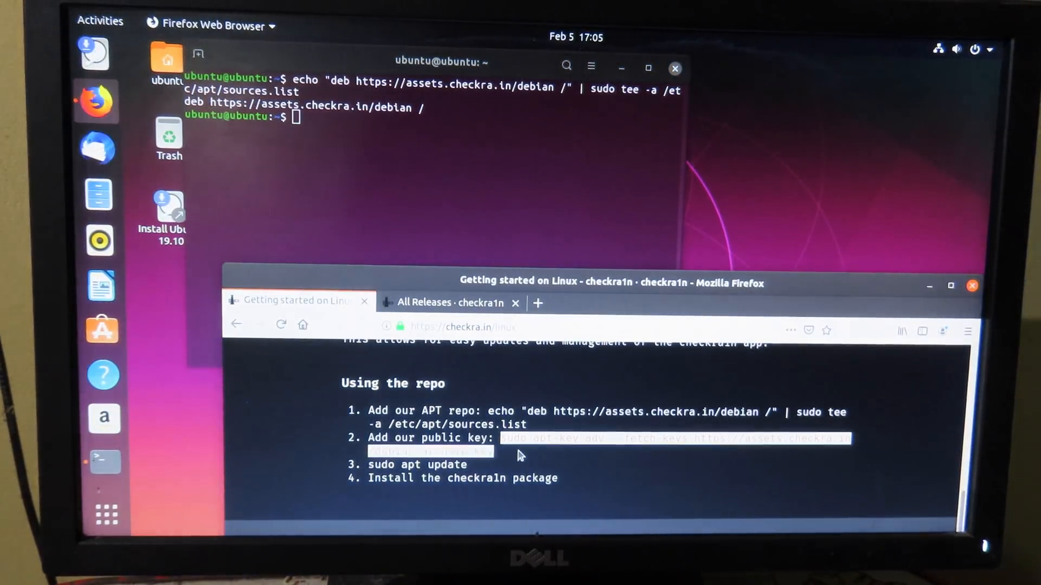
# Run the apt-key adv signing-key command, then sudo apt update to refresh package lists.
pyautogui.rightClick(519, 455)
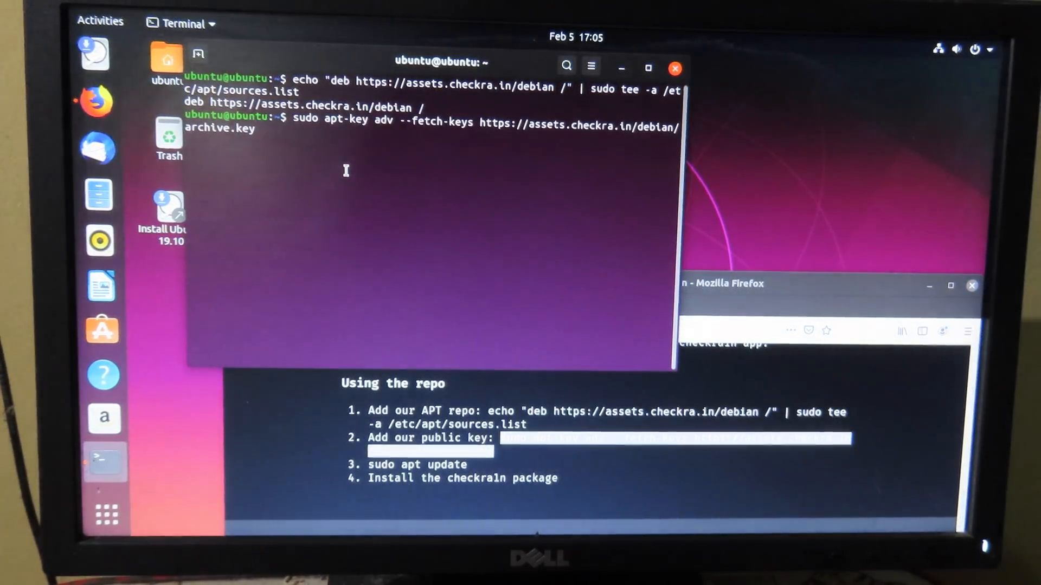
pyautogui.press('Return')
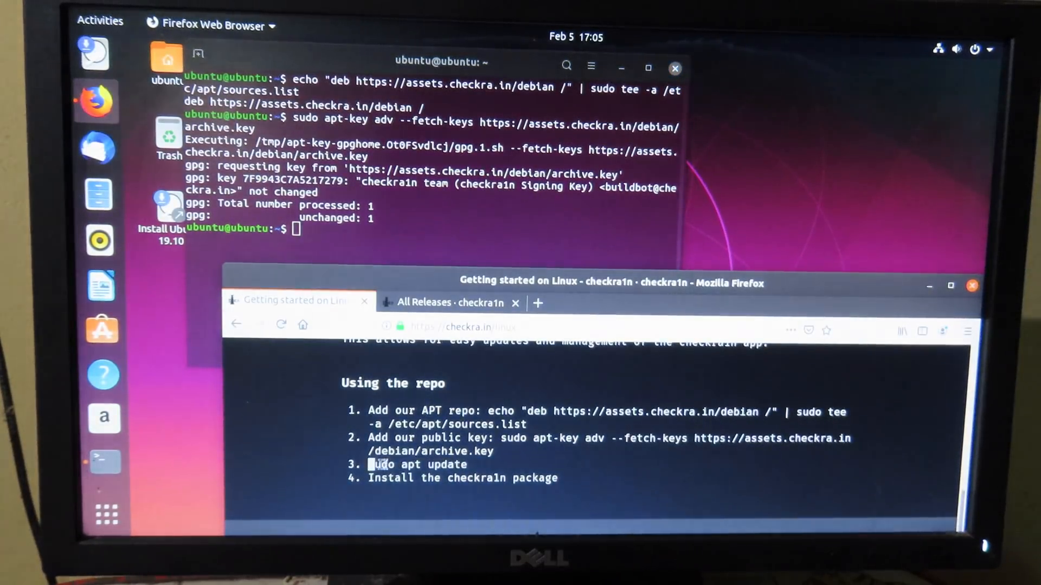
pyautogui.rightClick(416, 464)
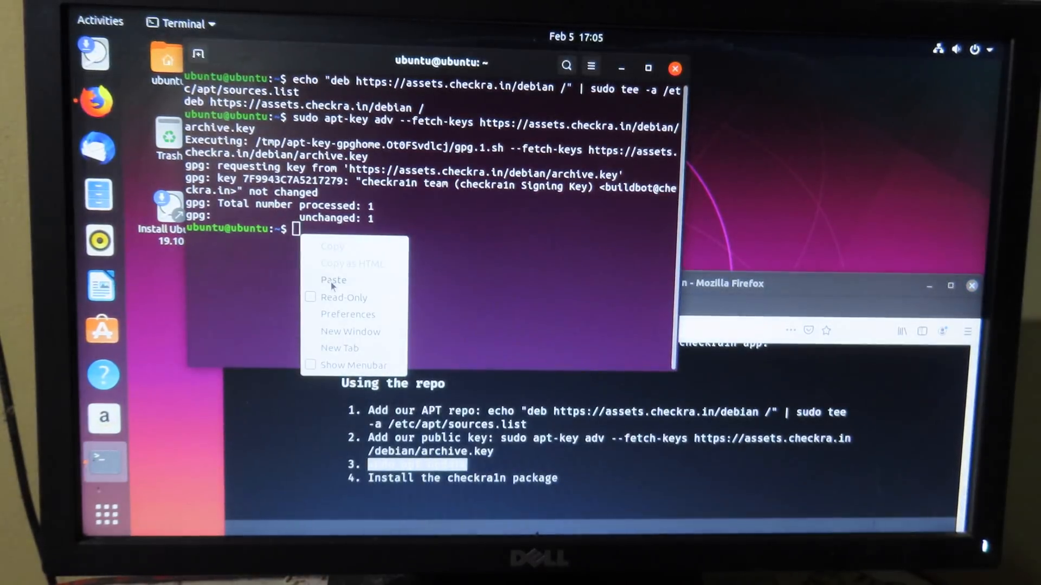
pyautogui.click(334, 279)
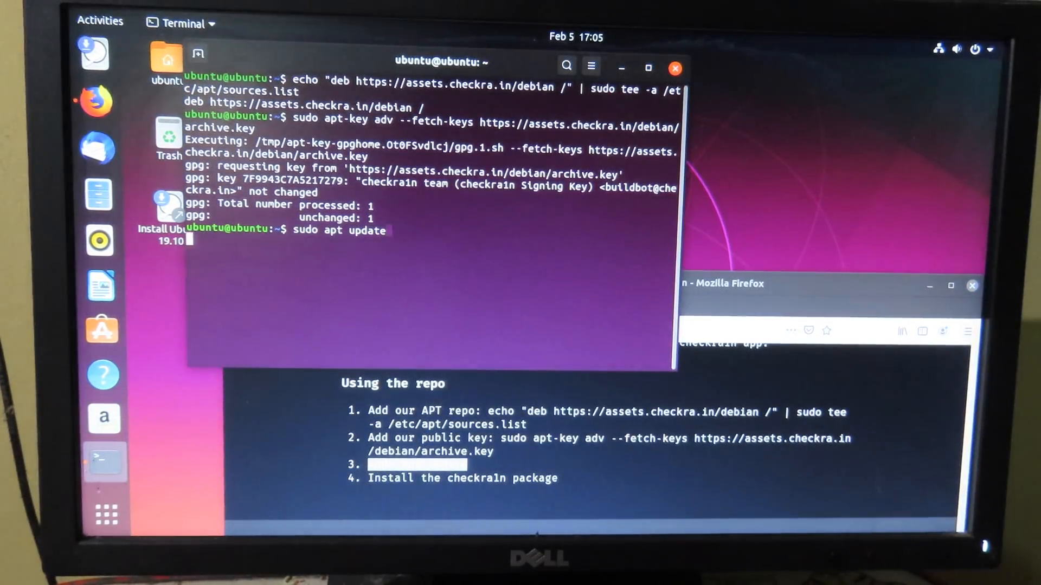
pyautogui.press('Return')
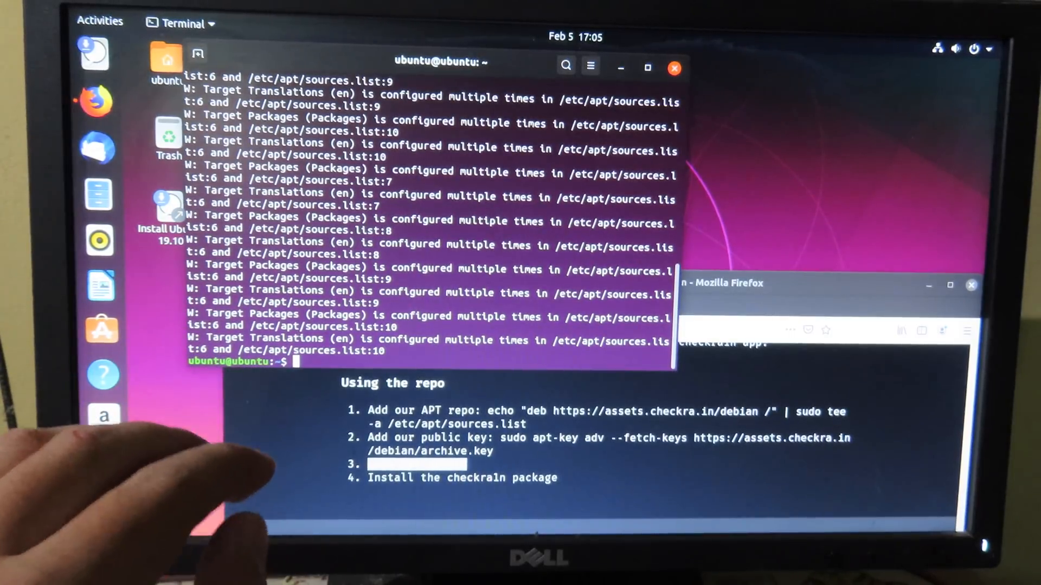
# Run cd Desktop and chmod 777 checkra1n to make the file executable.
pyautogui.write('c')
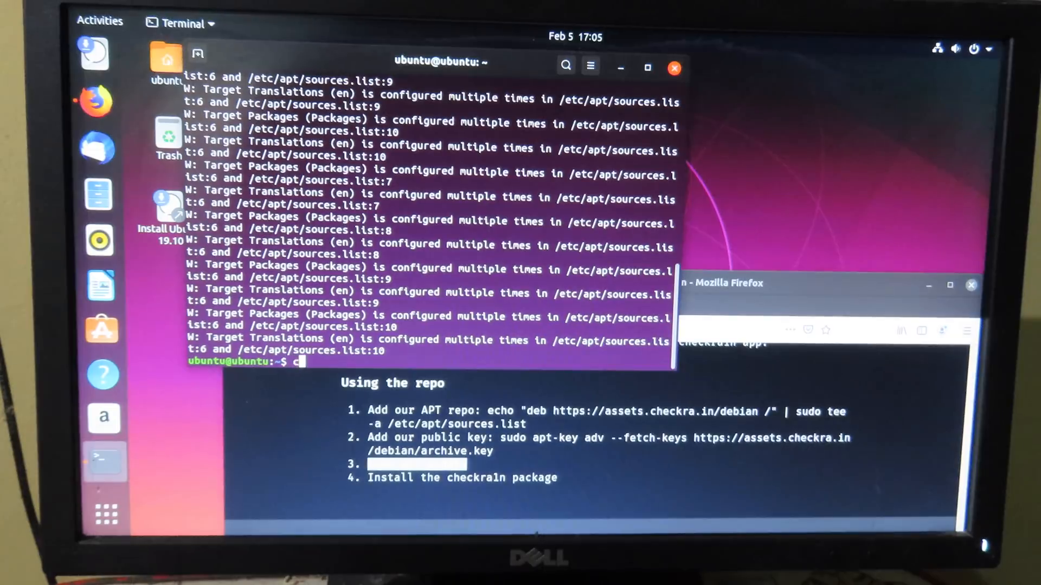
pyautogui.write('d De')
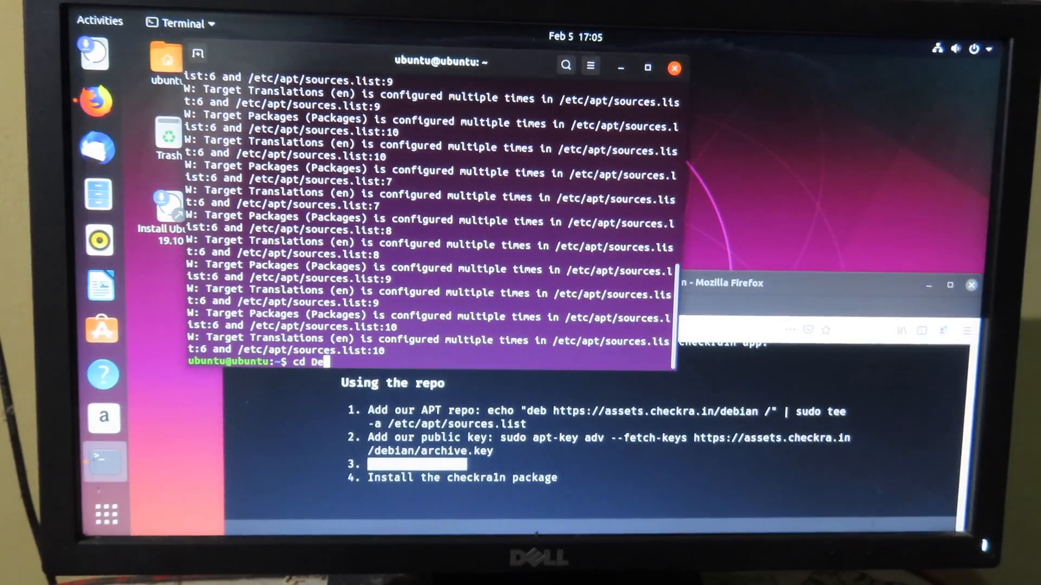
pyautogui.write('sktop')
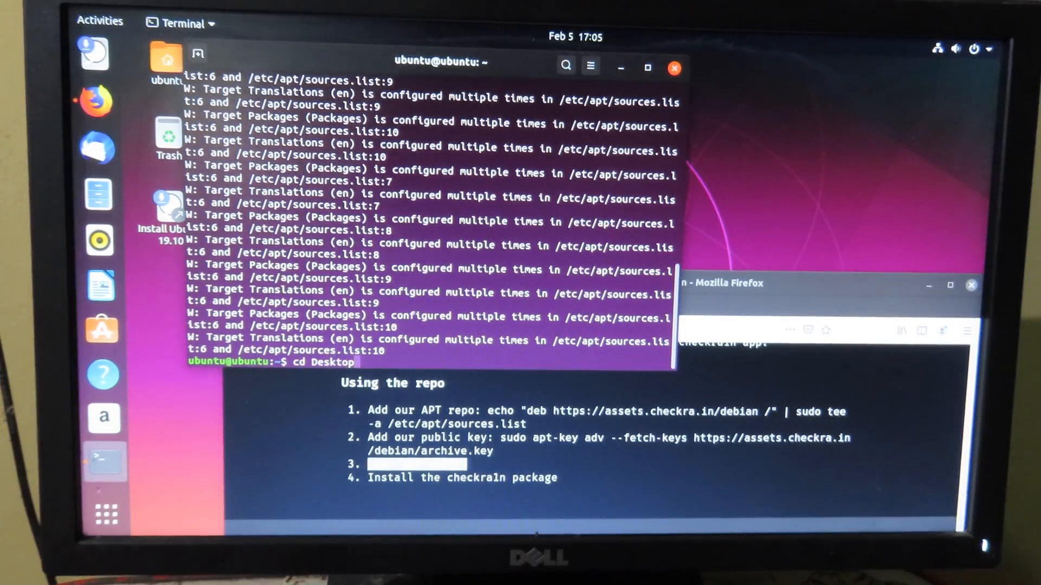
pyautogui.press('Return')
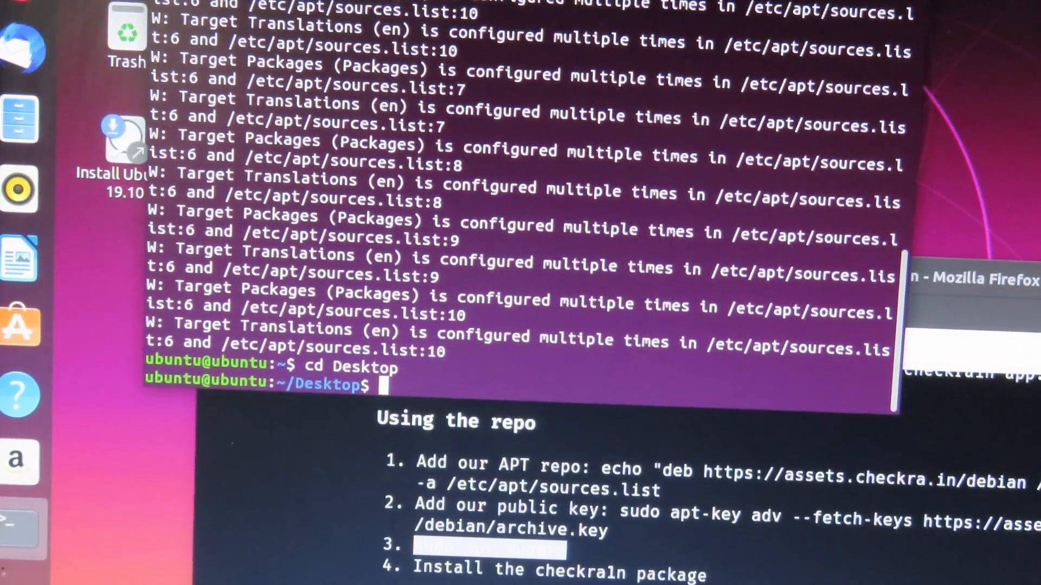
pyautogui.write('chmod 777')
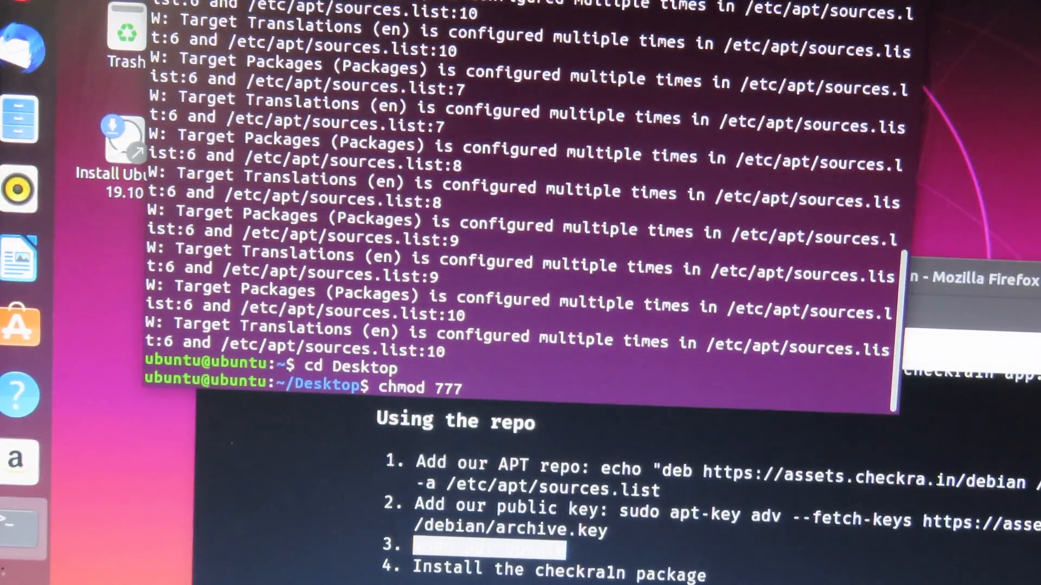
pyautogui.write('check')
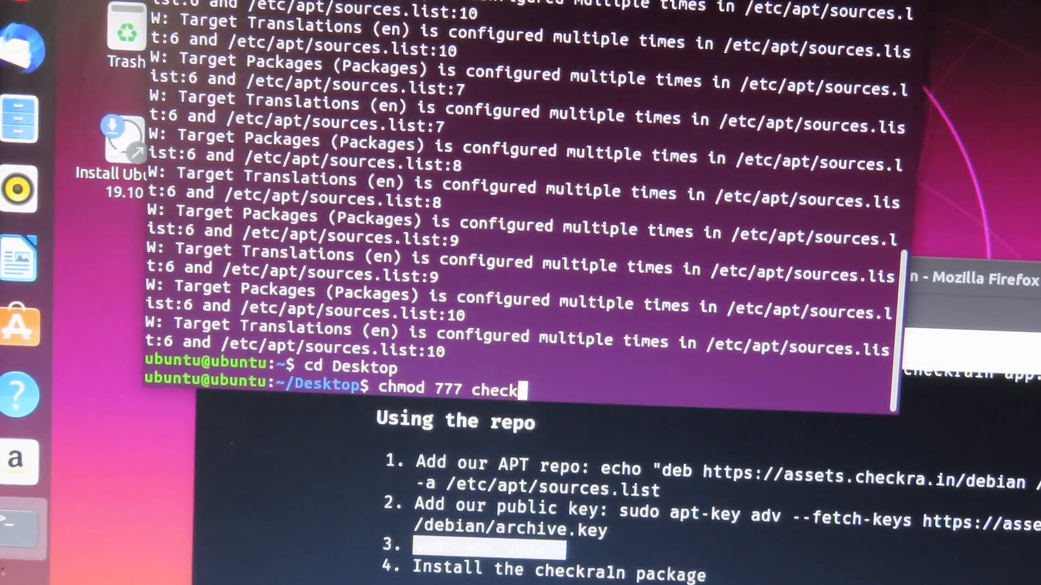
pyautogui.write('ra1n')
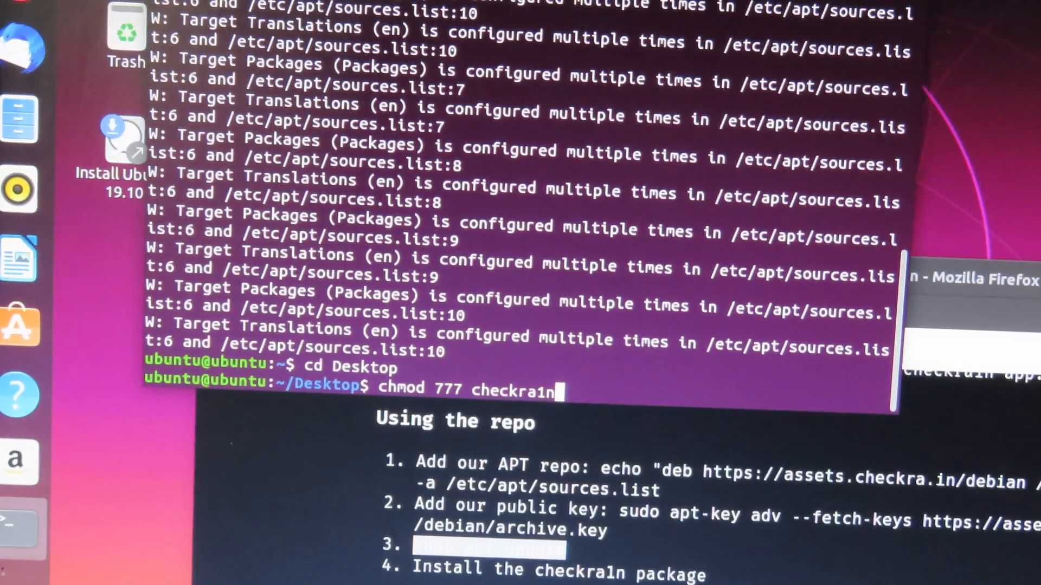
pyautogui.press('Return')
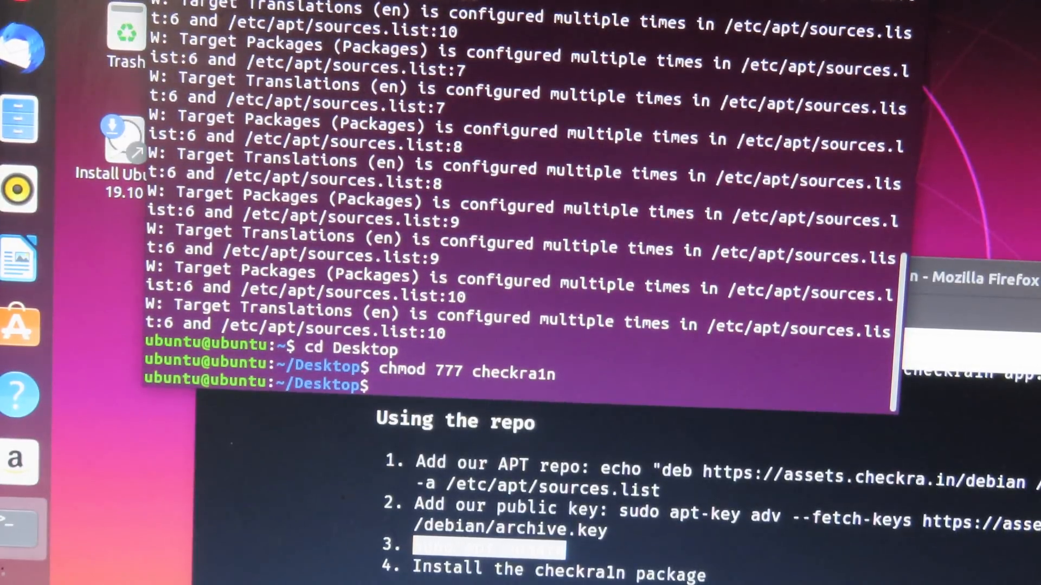
# Launch checkra1n as root with sudo ./checkra1n, showing the beta 0.9.8 banner.
pyautogui.write('sud')
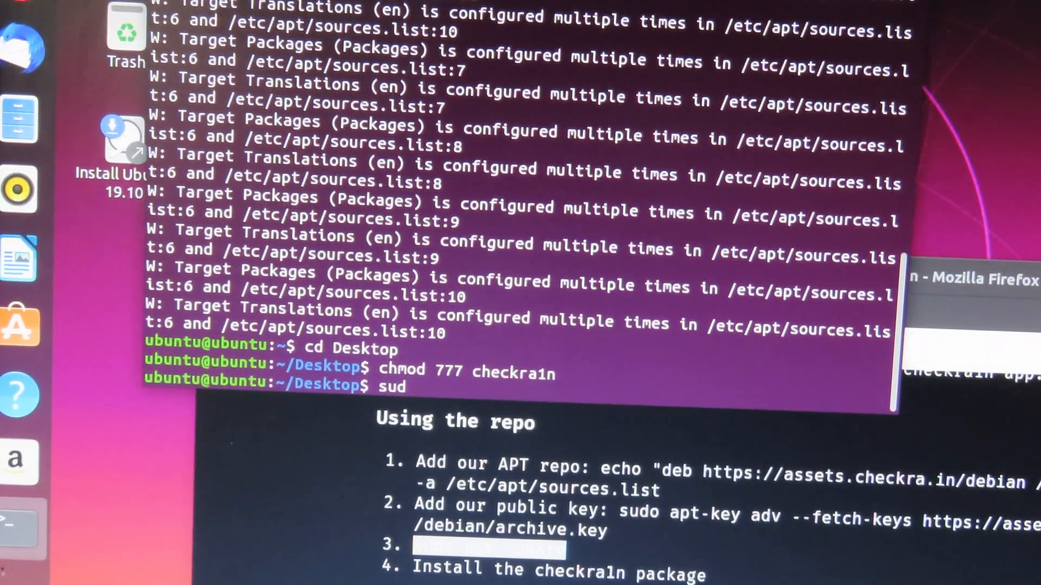
pyautogui.write('o ./checkra')
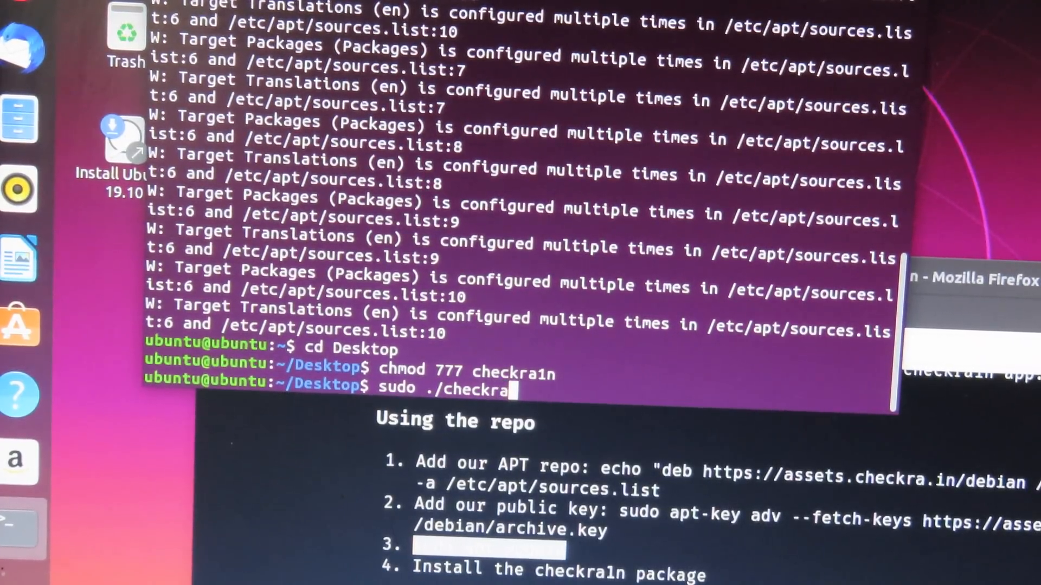
pyautogui.press('Return')
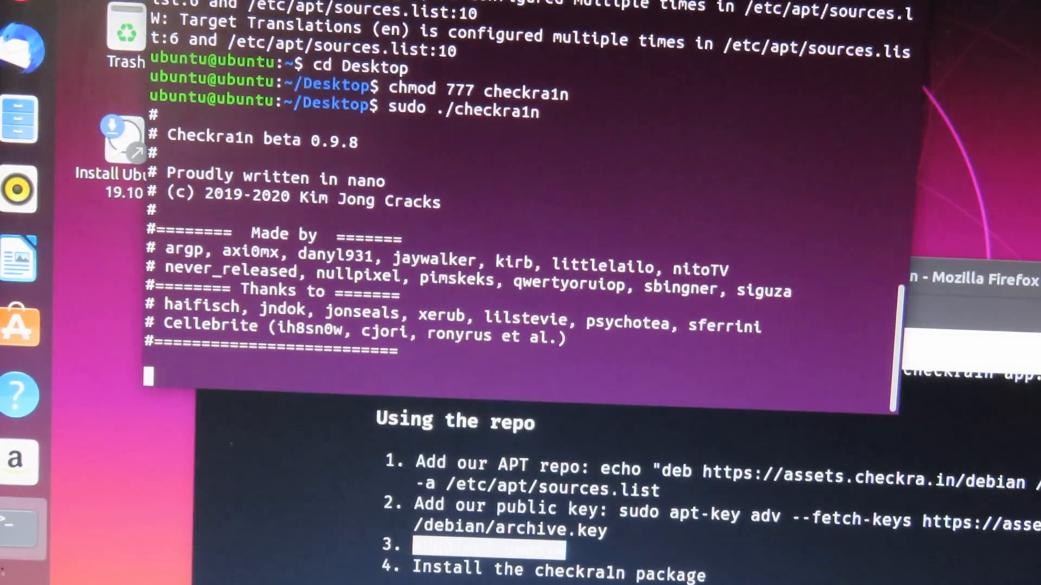